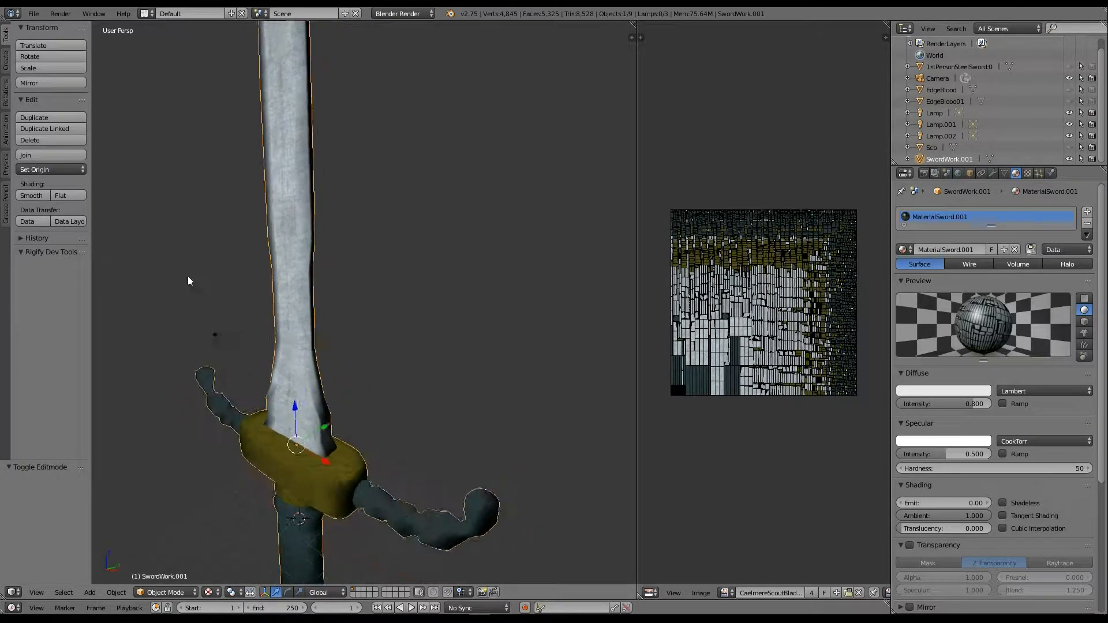
# Step: Orbit and zoom around the sword's hilt, guard and blade to inspect them
pyautogui.moveTo(188, 281); pyautogui.dragTo(445, 270)
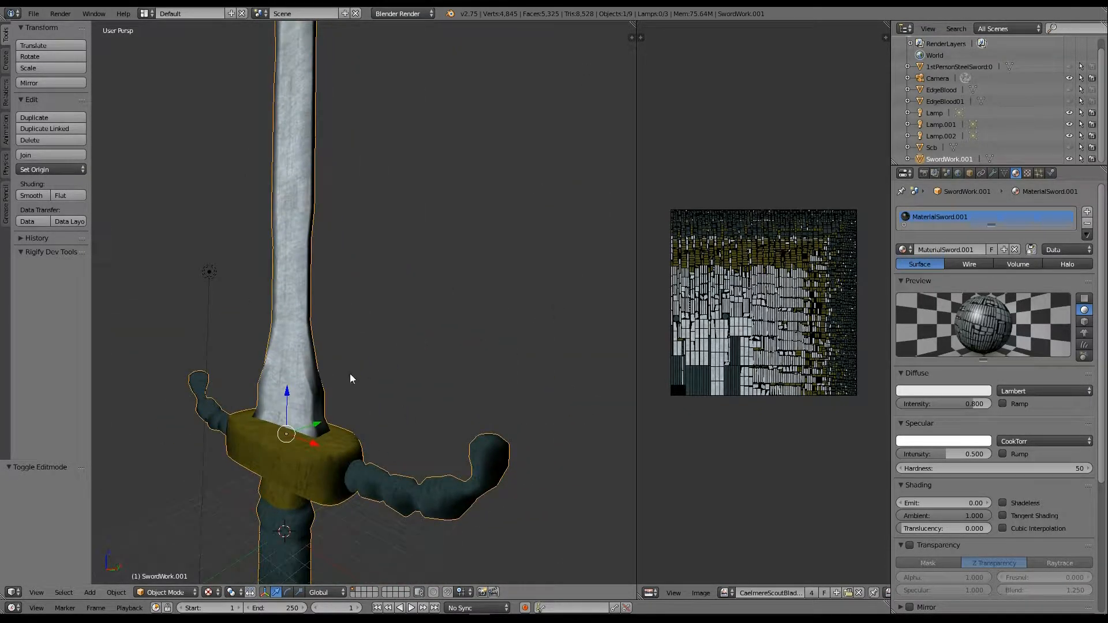
pyautogui.scroll(-3)
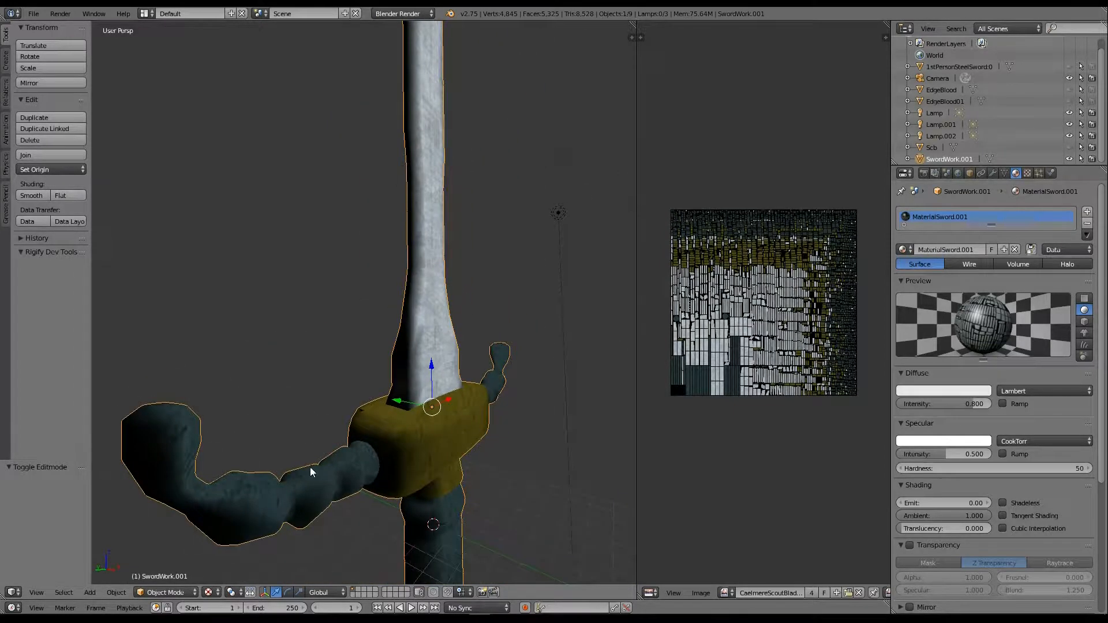
pyautogui.moveTo(424, 406); pyautogui.dragTo(289, 400)
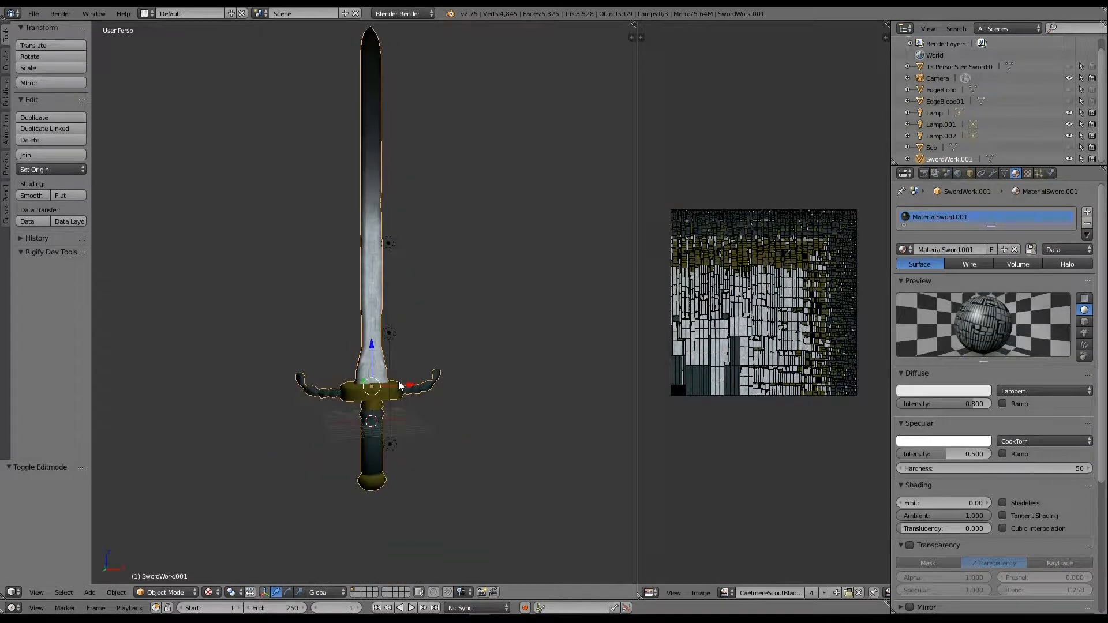
pyautogui.scroll(3)
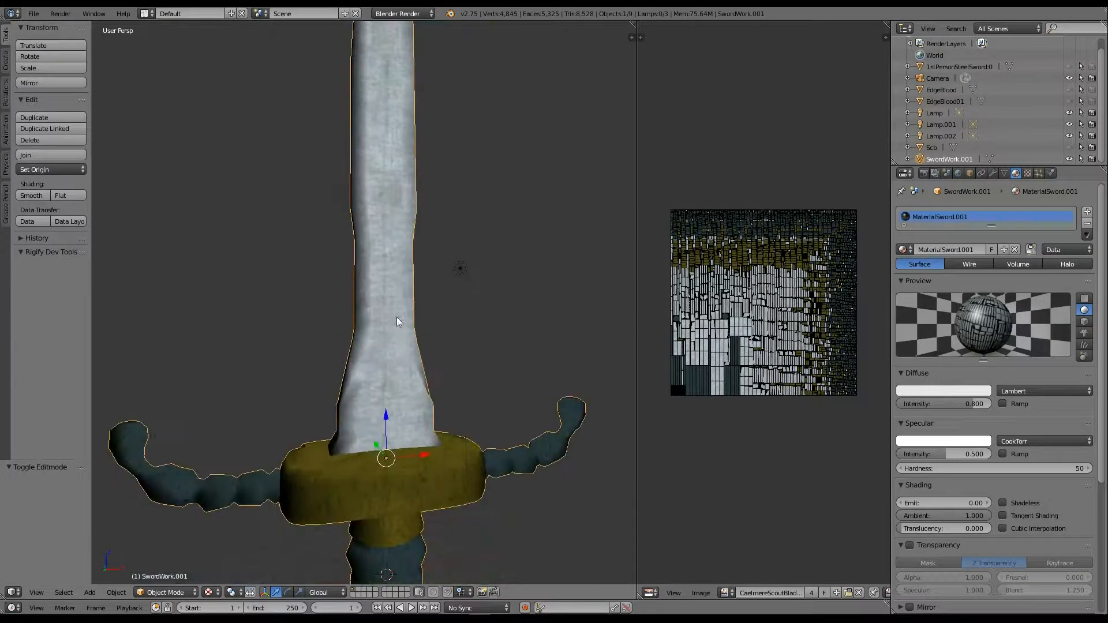
pyautogui.scroll(-3)
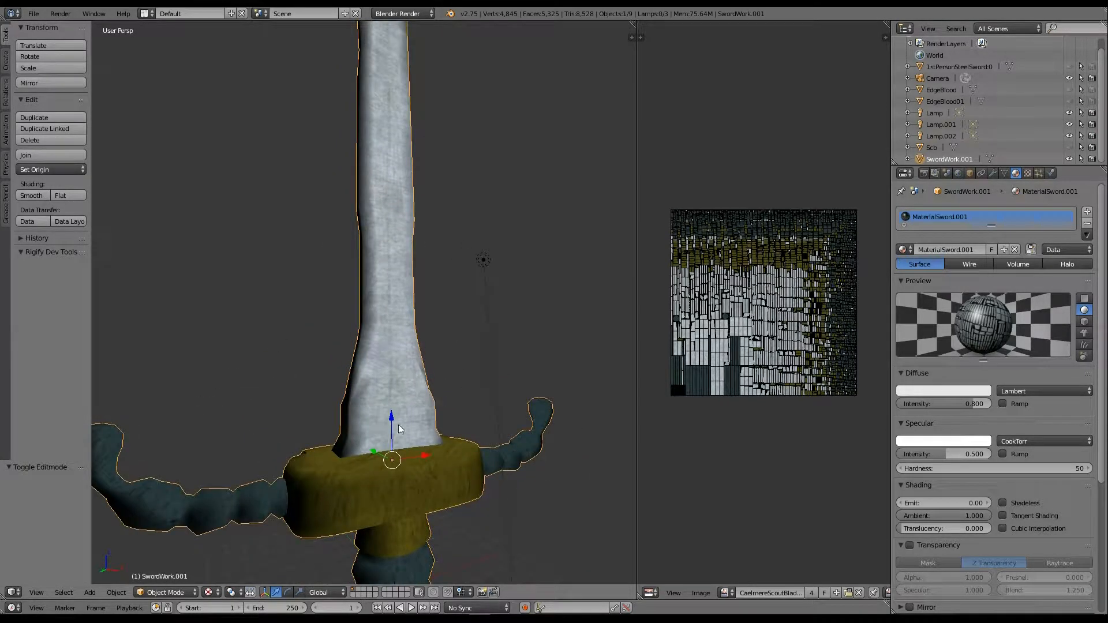
pyautogui.moveTo(400, 429); pyautogui.dragTo(427, 477)
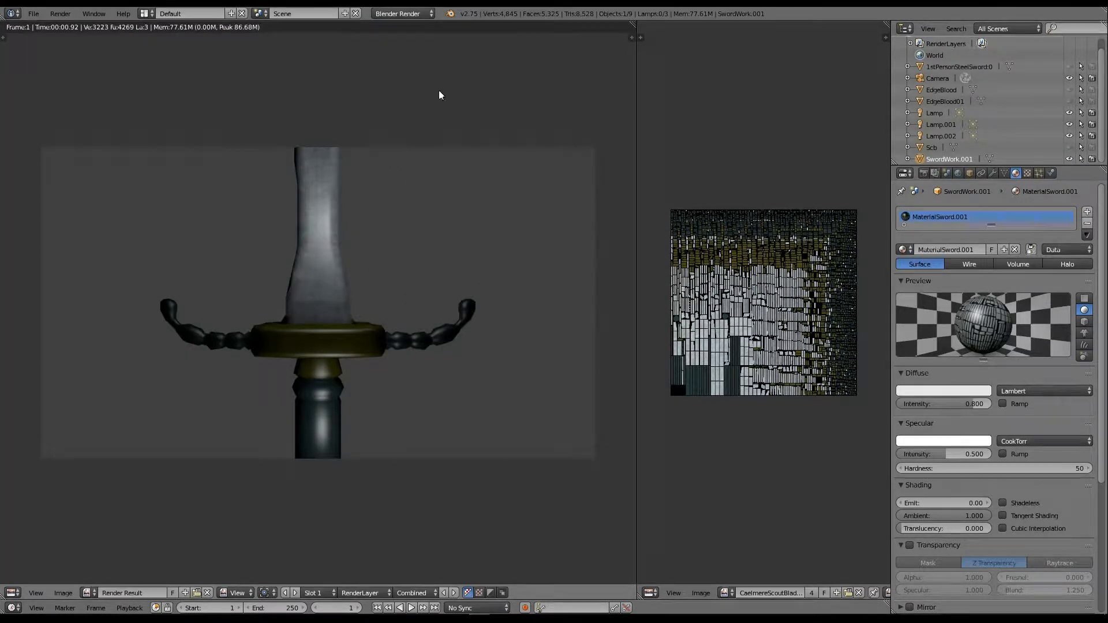
pyautogui.moveTo(414, 391)
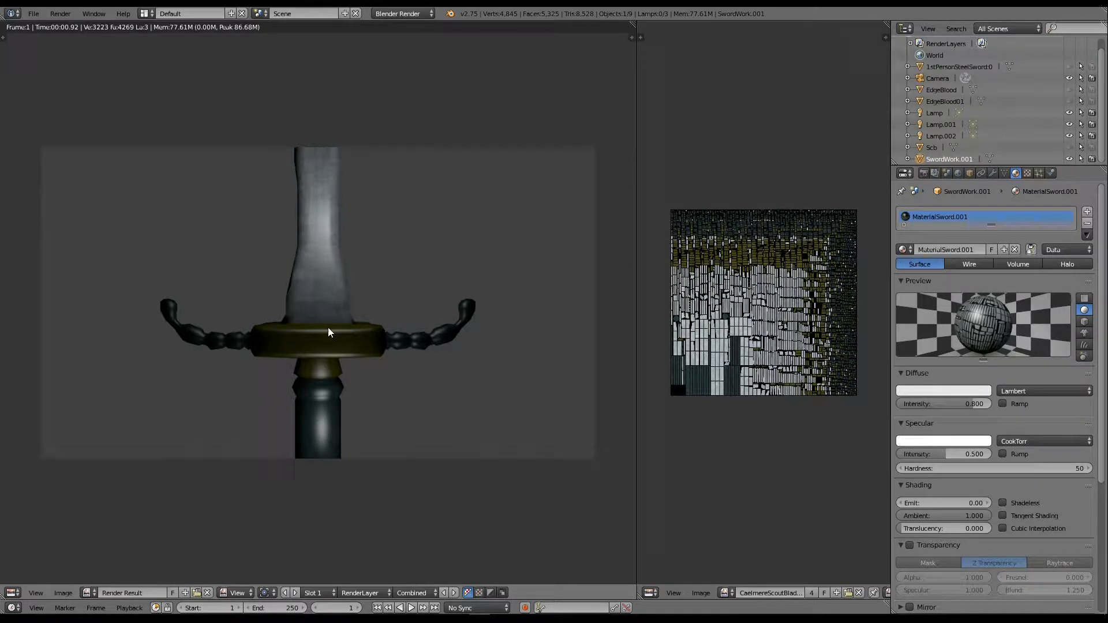
pyautogui.moveTo(353, 388)
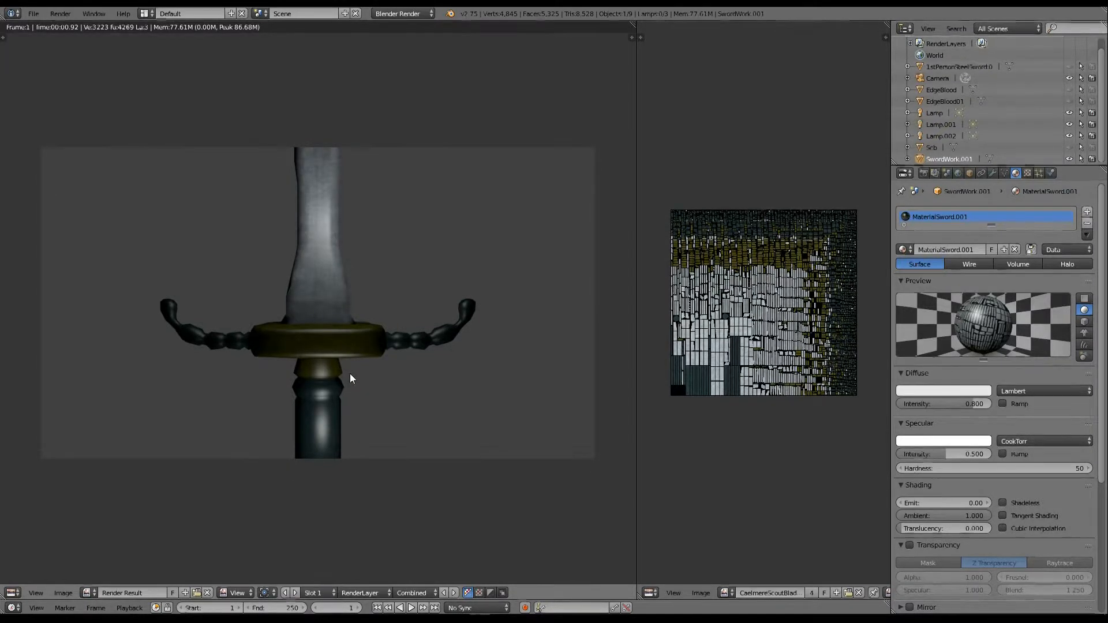
pyautogui.moveTo(344, 391)
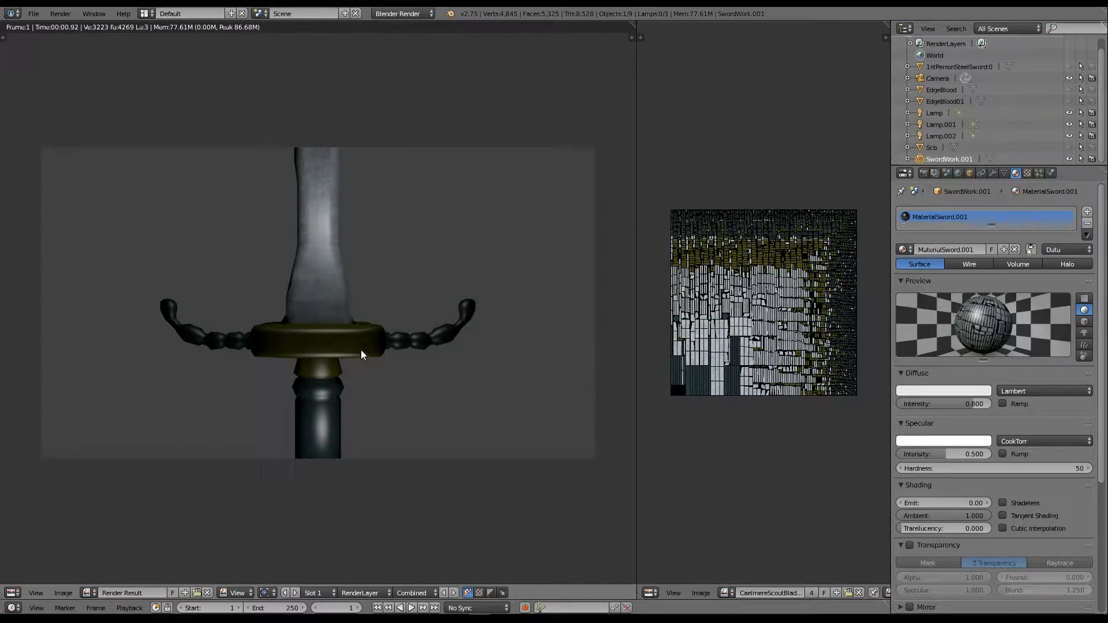
pyautogui.moveTo(317, 352)
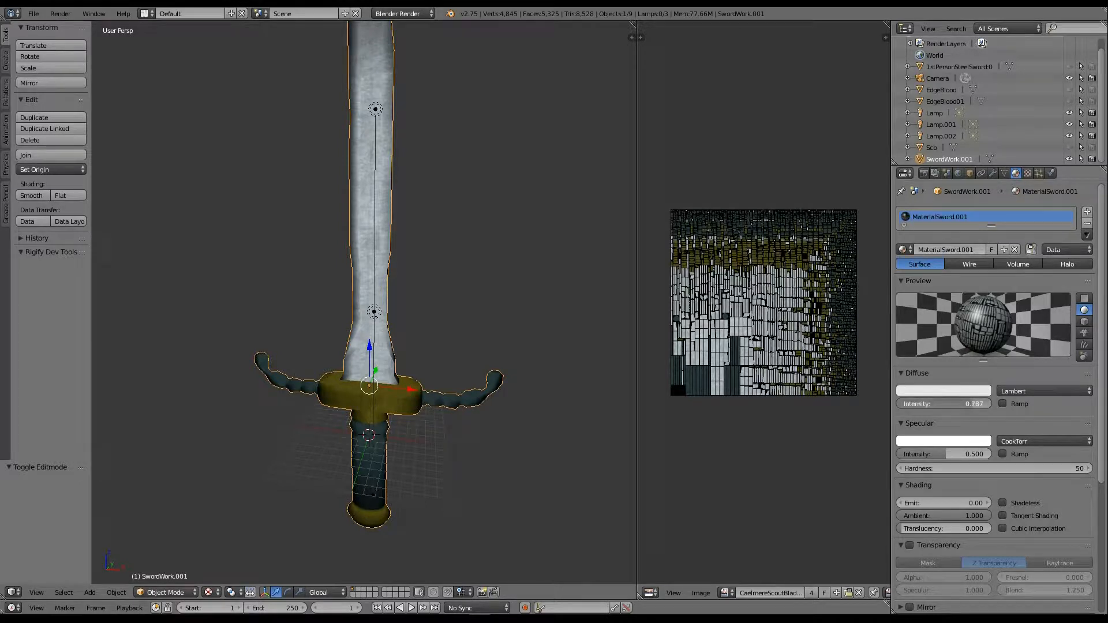
# Step: Set MaterialSword.001's specular intensity to 0.000
pyautogui.moveTo(944, 404); pyautogui.dragTo(961, 403)
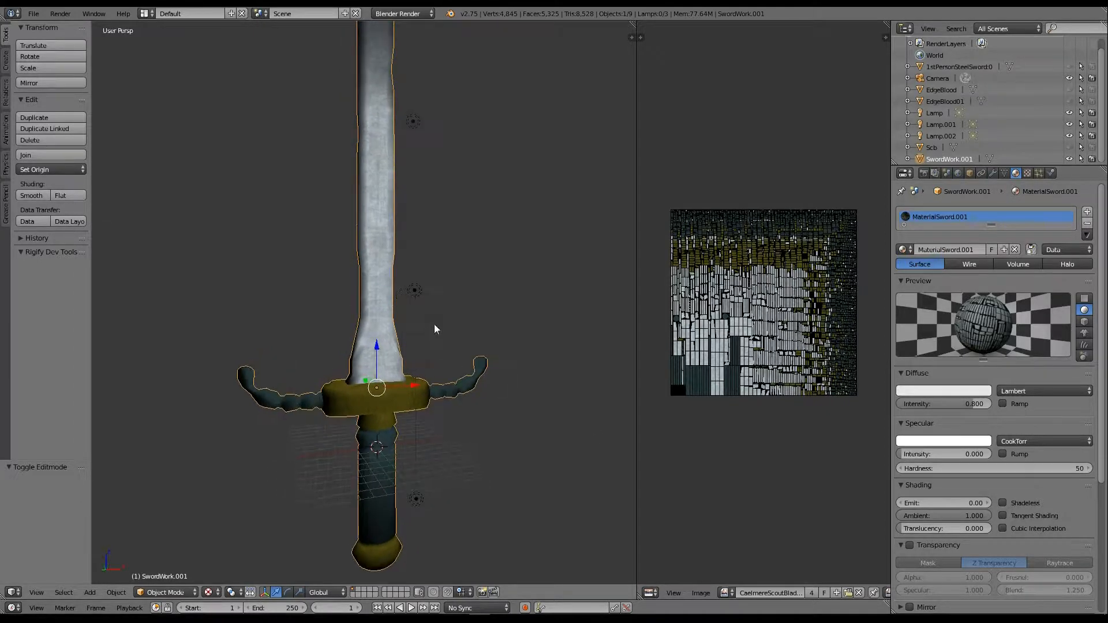
pyautogui.moveTo(936, 453)
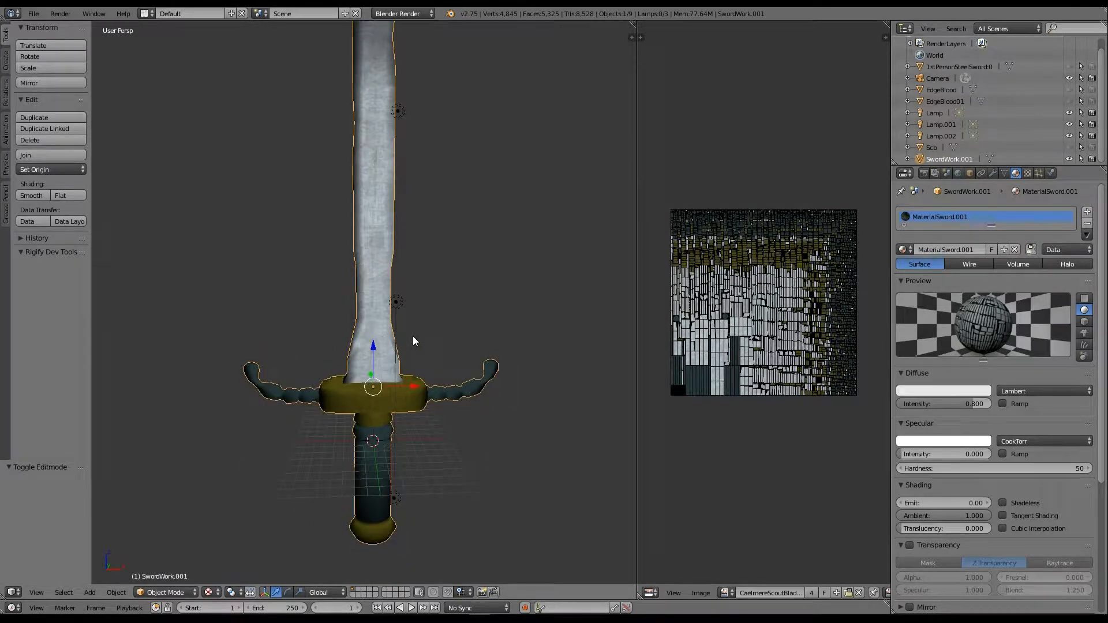
# Step: Render the sword with F12 to check the guard and grip without shine
pyautogui.press('F12')
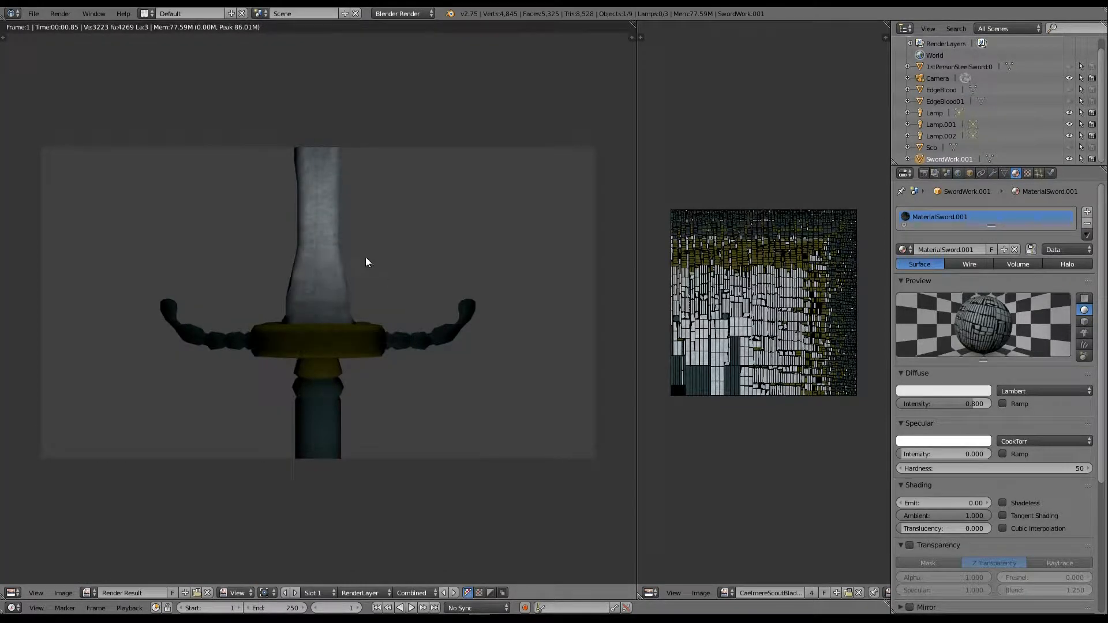
pyautogui.moveTo(341, 267)
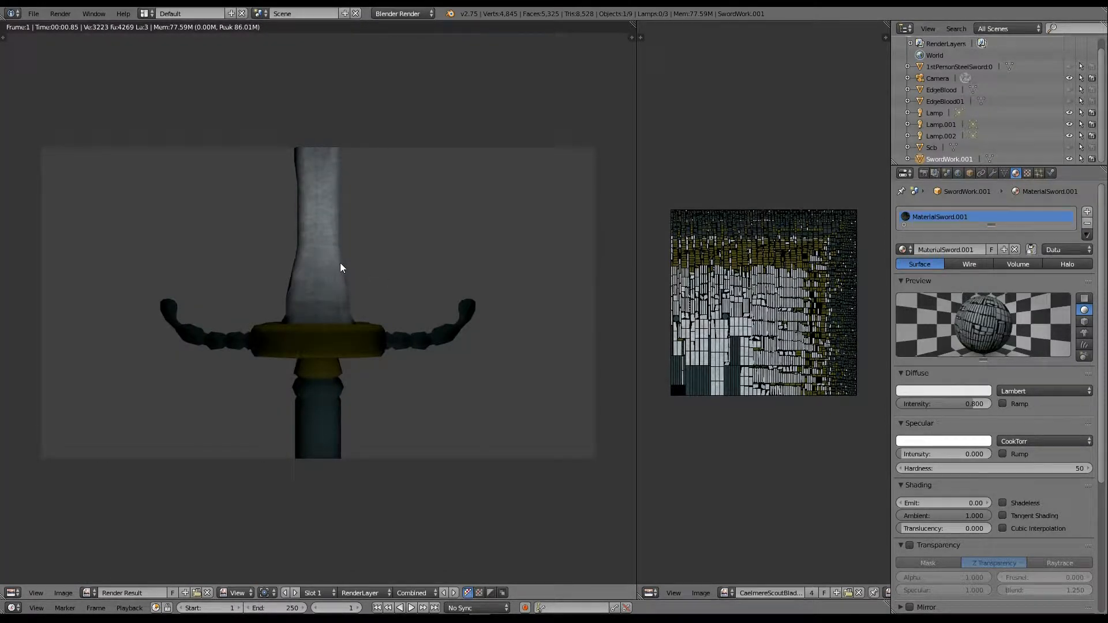
pyautogui.moveTo(356, 363)
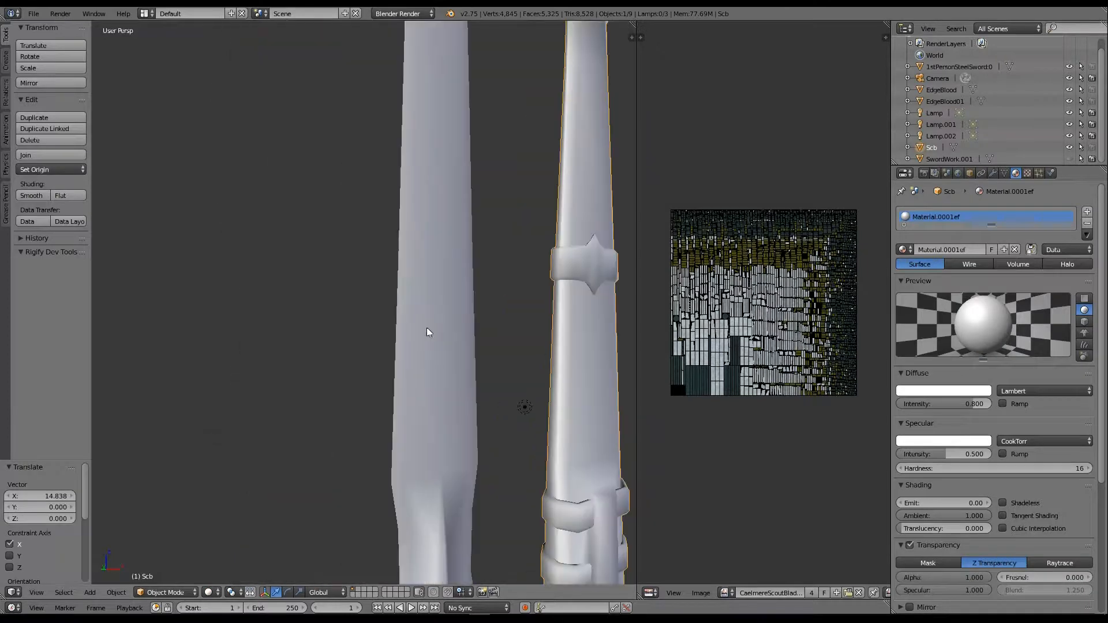
# Step: Toggle Edit Mode on the selected sword model
pyautogui.press('Tab')
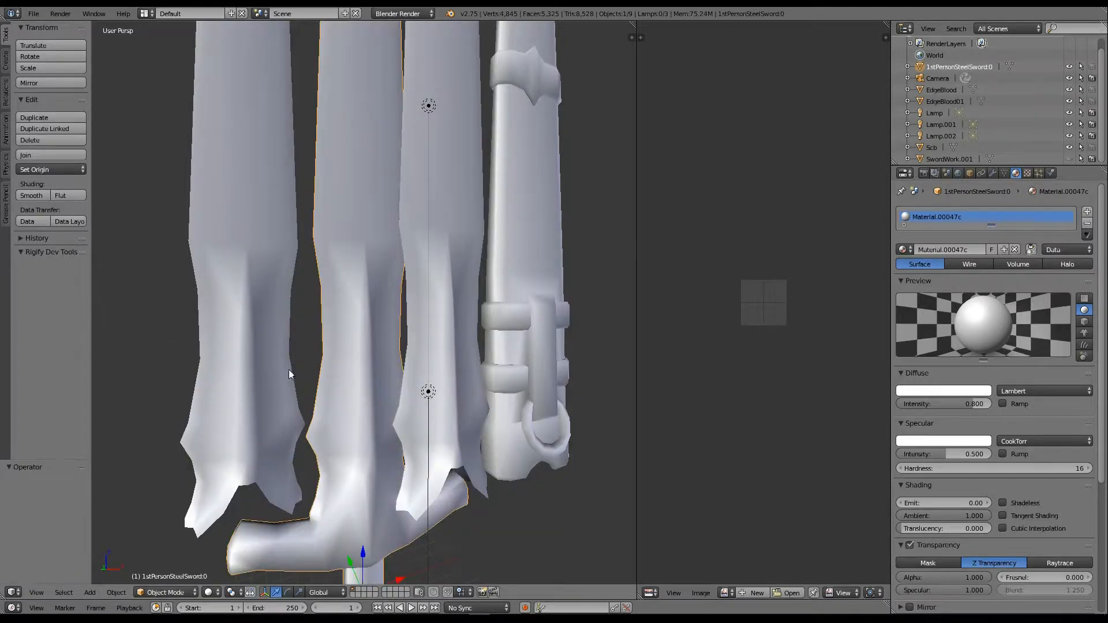
# Step: Select the EdgeBlood and then EdgeBlood01 blade objects in the Outliner
pyautogui.click(941, 90)
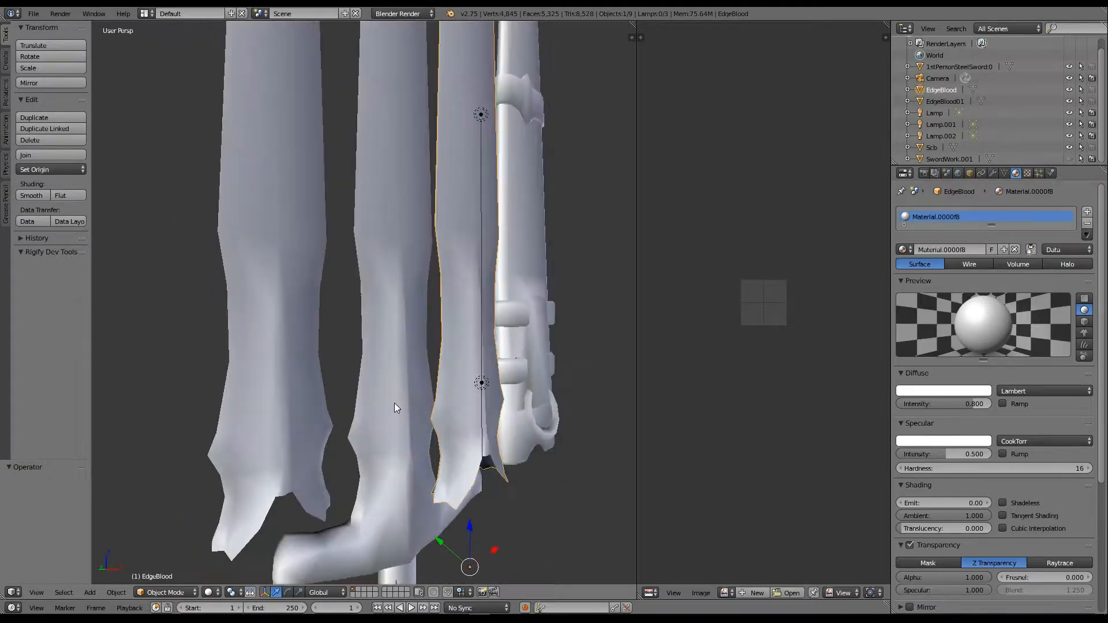
pyautogui.click(945, 101)
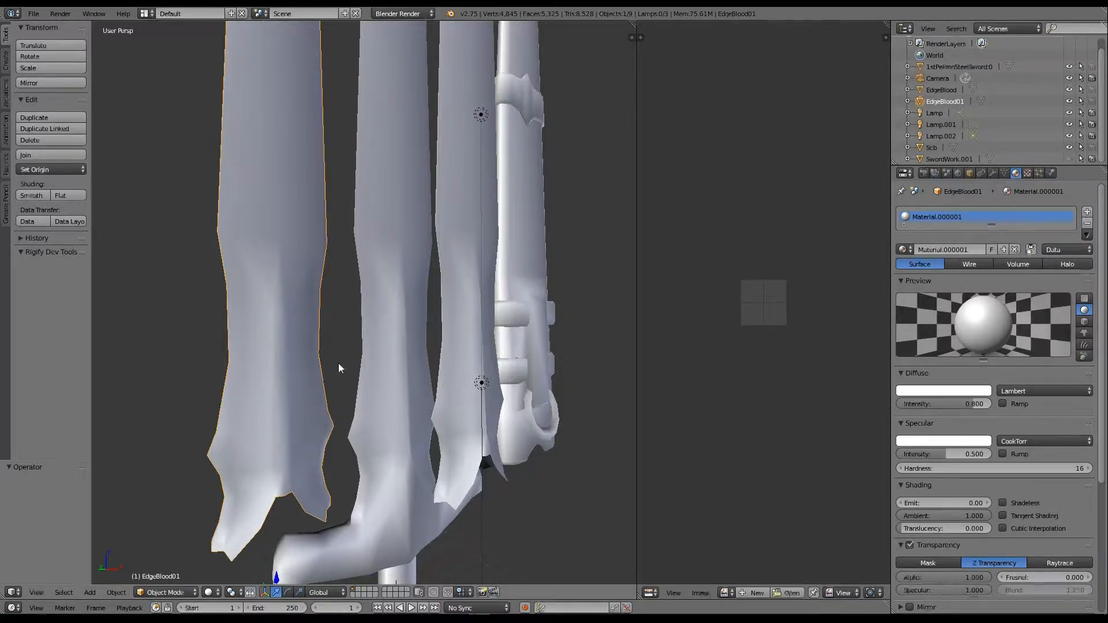
pyautogui.moveTo(289, 341)
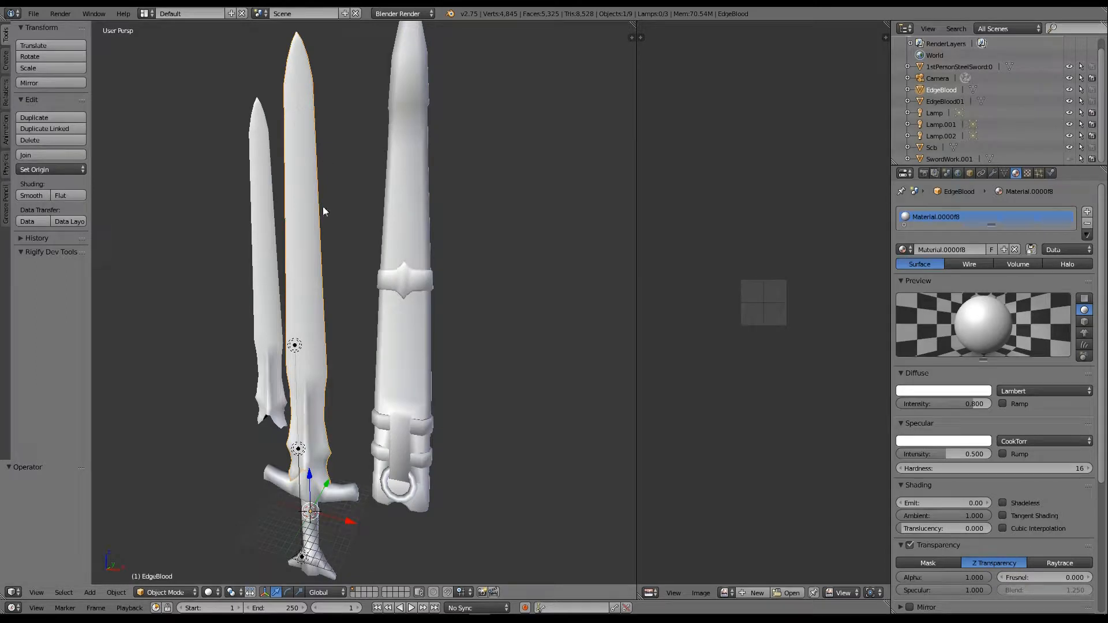
pyautogui.moveTo(324, 364)
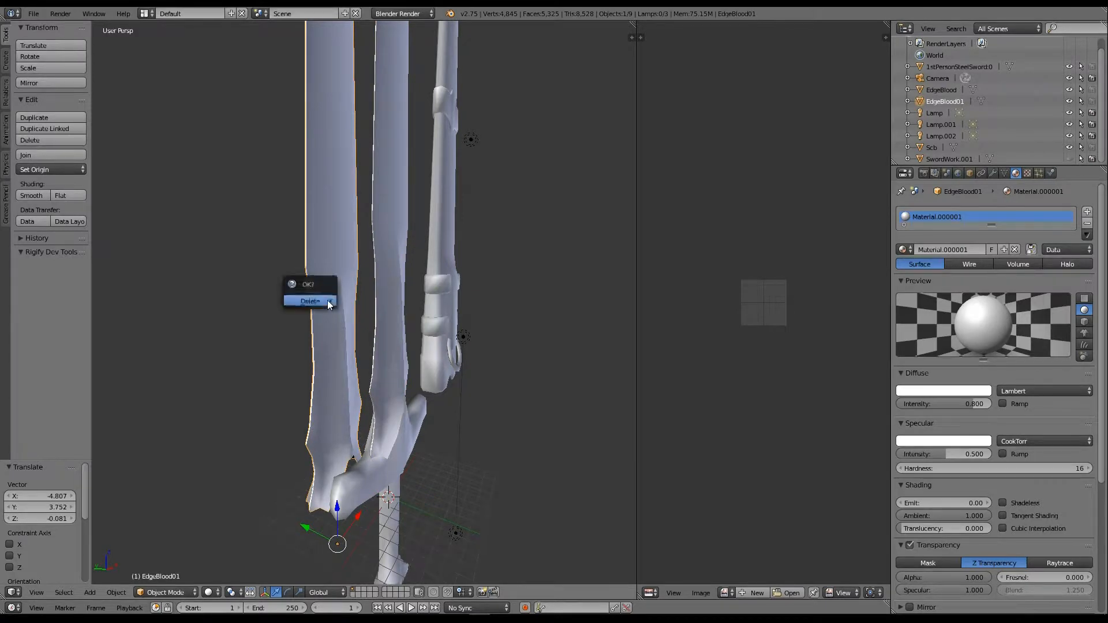
# Step: Select in the 3D viewport on the SwordWork.001 blade model
pyautogui.click(310, 300)
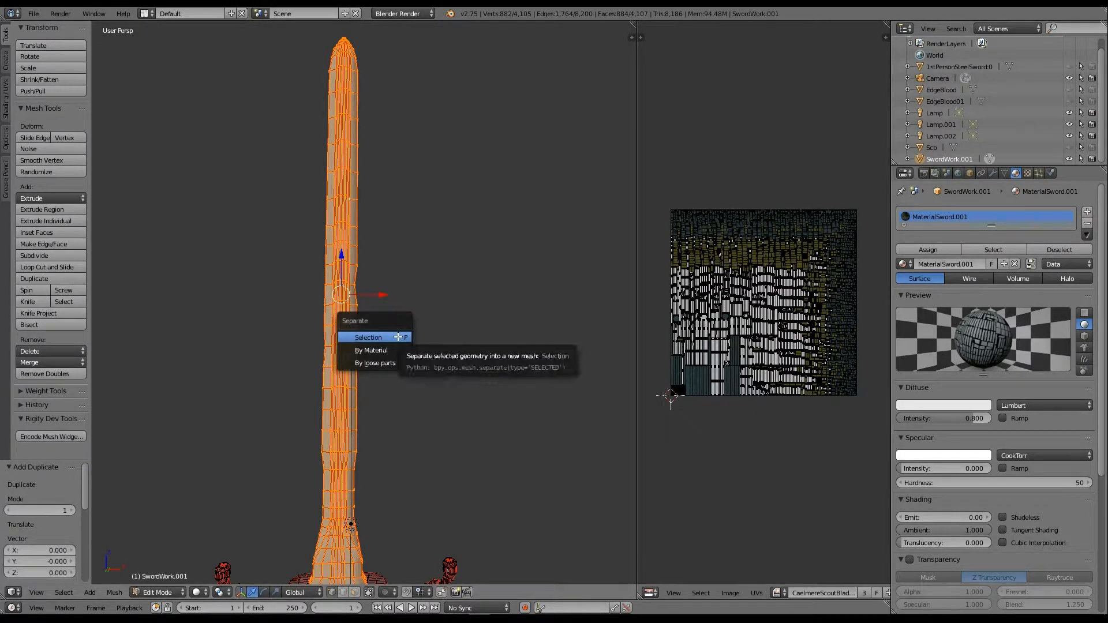
# Step: Choose Selection to separate the blade geometry into its own mesh object
pyautogui.click(368, 337)
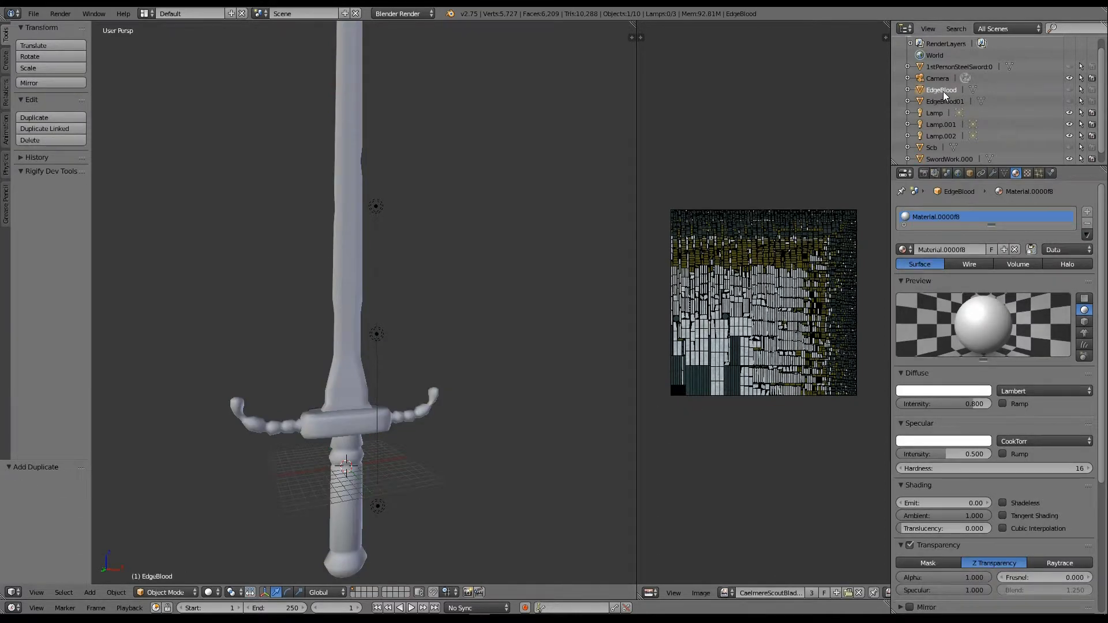
# Step: Select EdgeBlood01 and EdgeBlood in the Outliner and begin renaming EdgeBlood
pyautogui.click(941, 101)
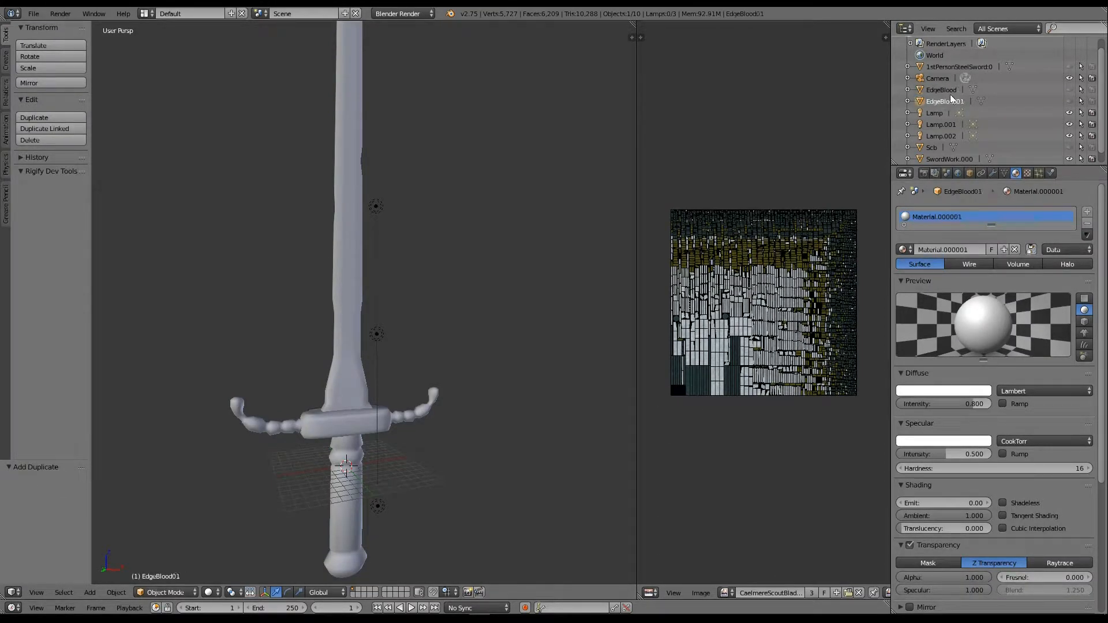
pyautogui.click(941, 90)
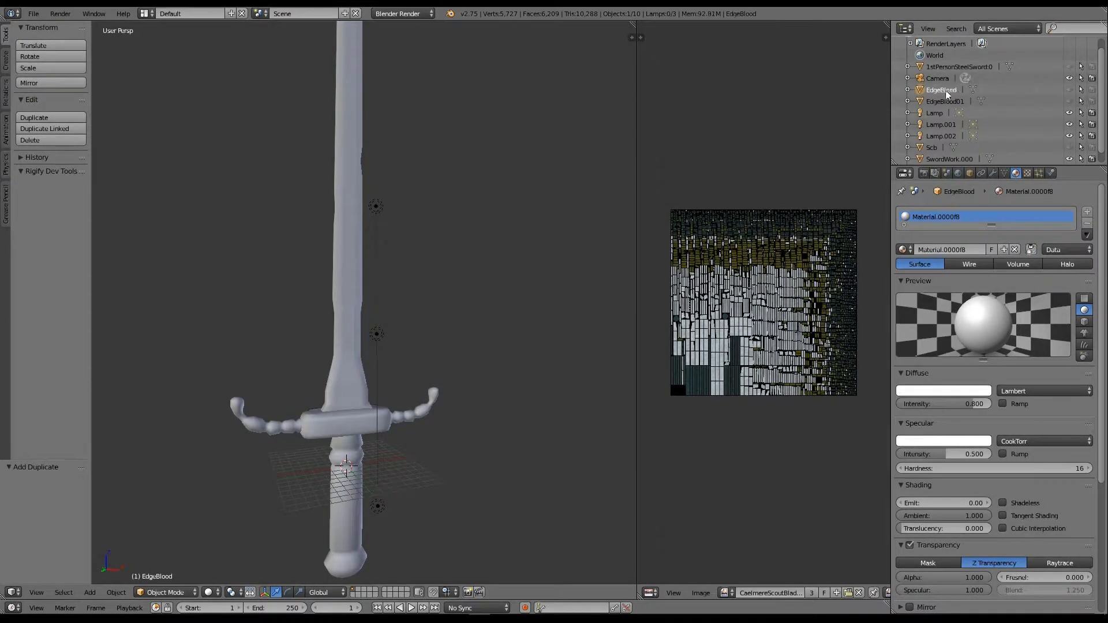
pyautogui.doubleClick(941, 90)
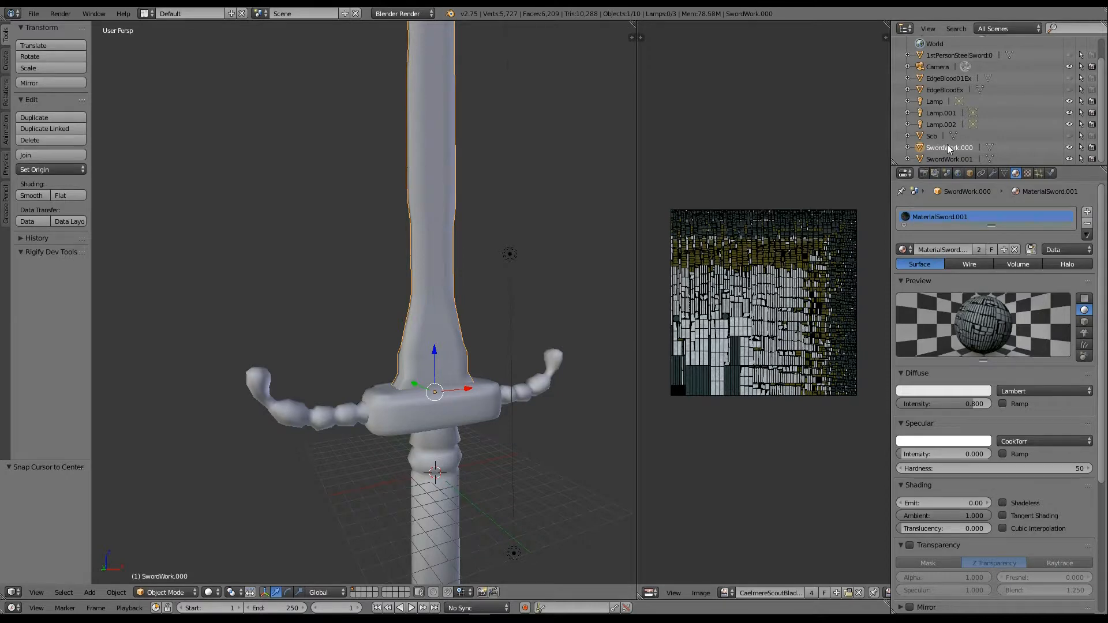
# Step: Rename SwordWork.001 to 'Skyblade' in the Outliner
pyautogui.doubleClick(950, 147)
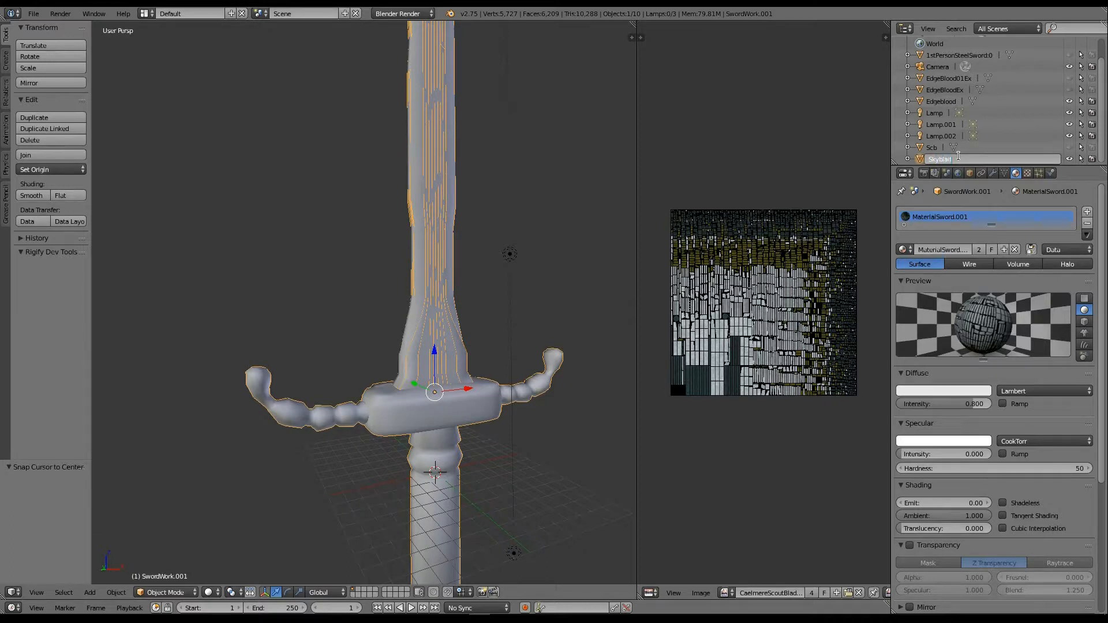
pyautogui.write('Skyblade')
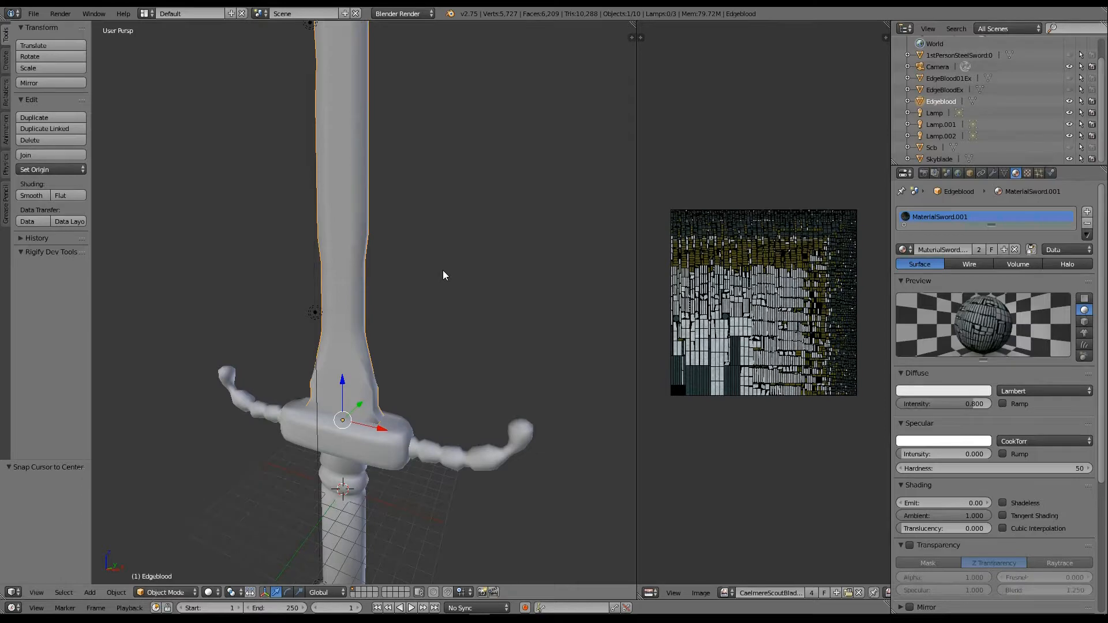
pyautogui.moveTo(441, 341)
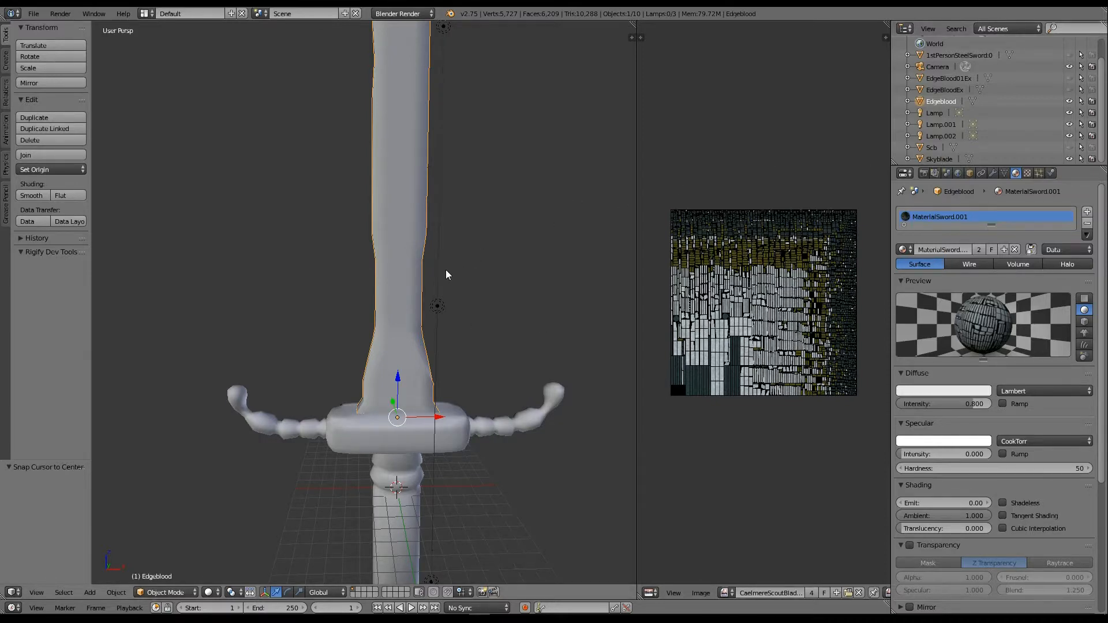
# Step: Separate all of Edgeblood's geometry into a new Edgeblood.001 object, then return to Object Mode
pyautogui.press('Tab')
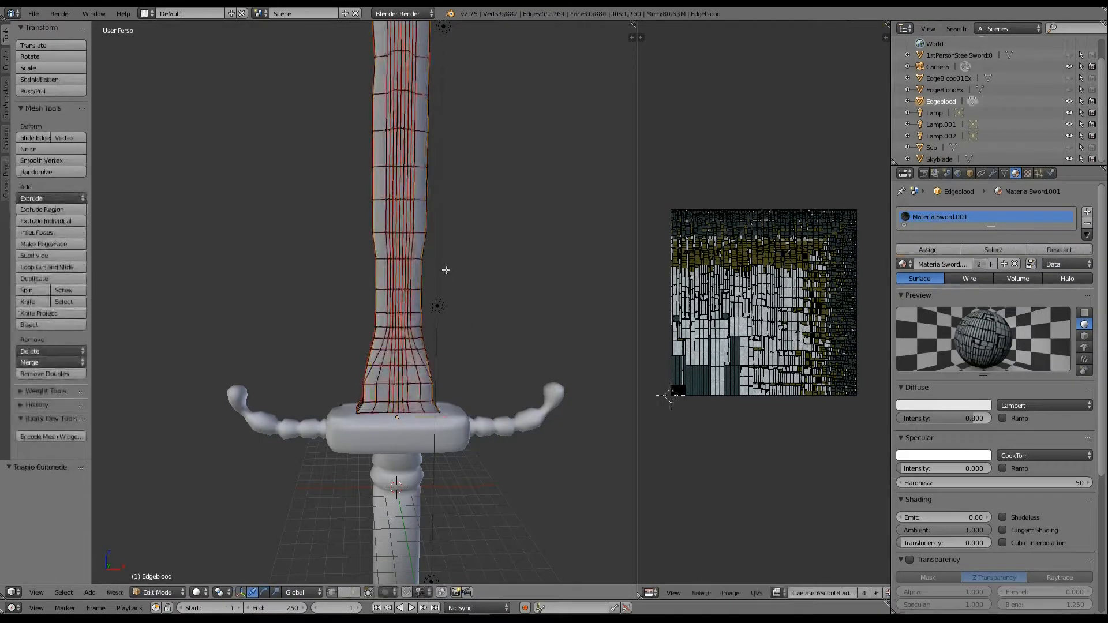
pyautogui.press('a')
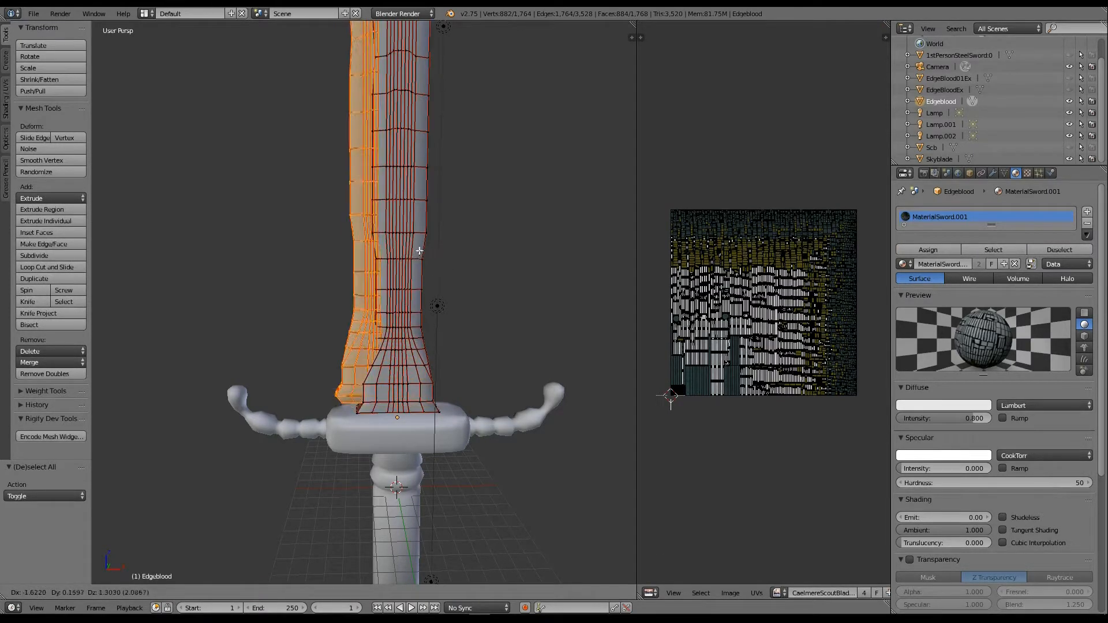
pyautogui.press('p')
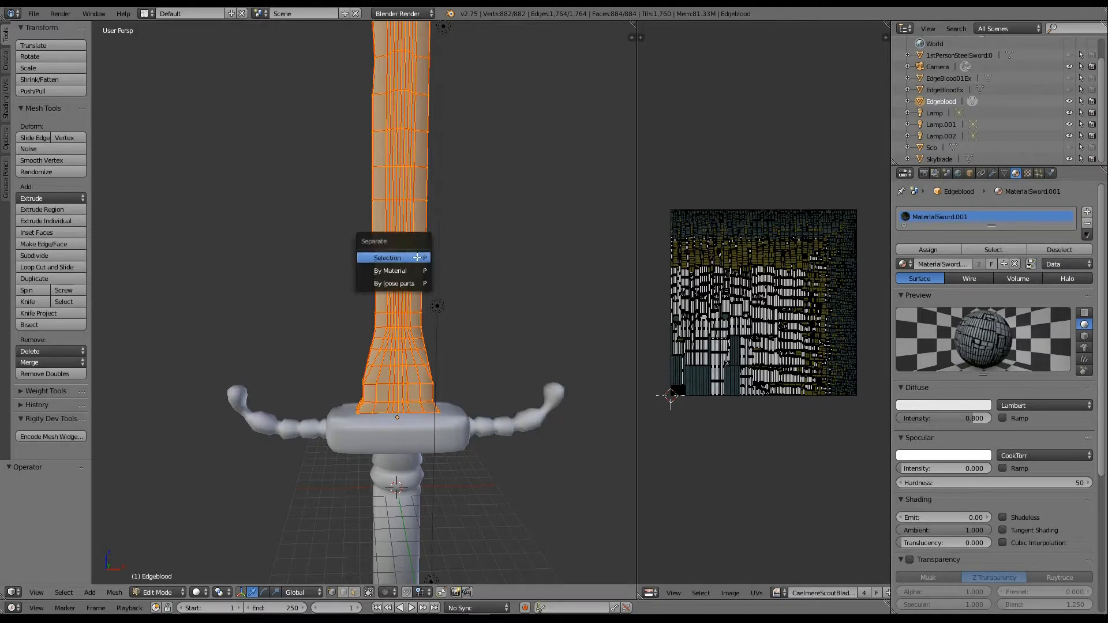
pyautogui.click(388, 257)
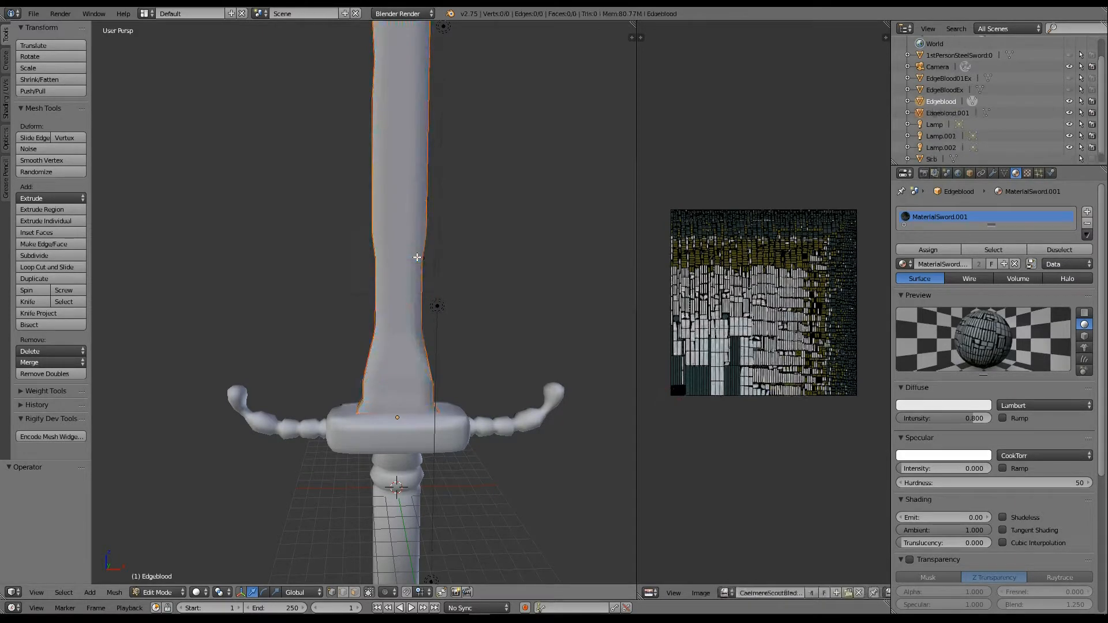
pyautogui.click(159, 592)
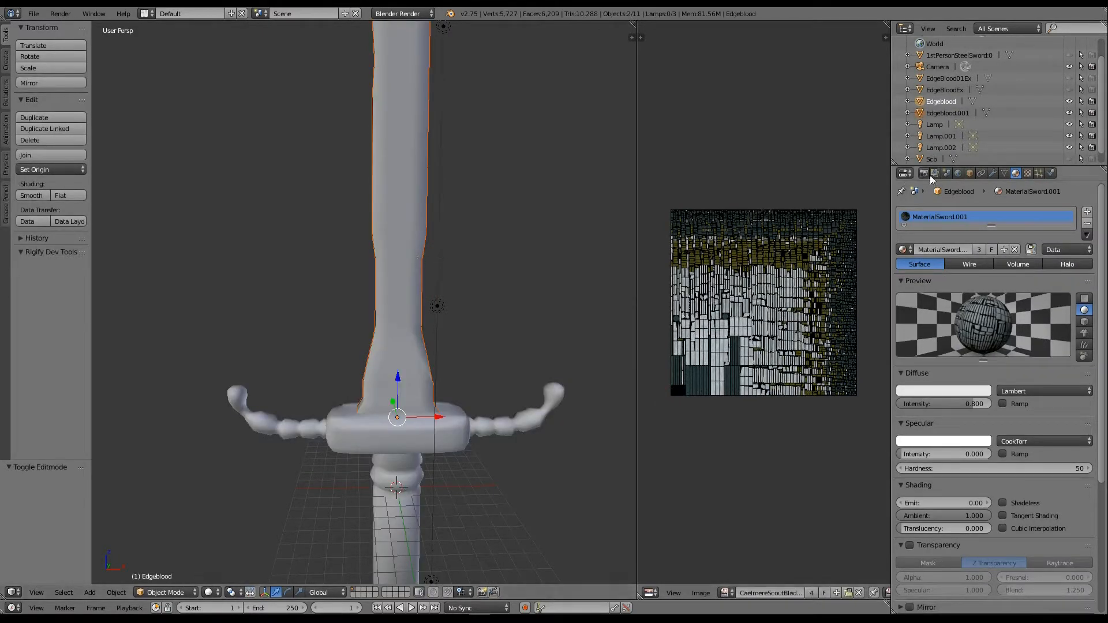
# Step: Rename the split-off Edgeblood.001 object to 'Edgeblood01' in the Outliner
pyautogui.click(947, 112)
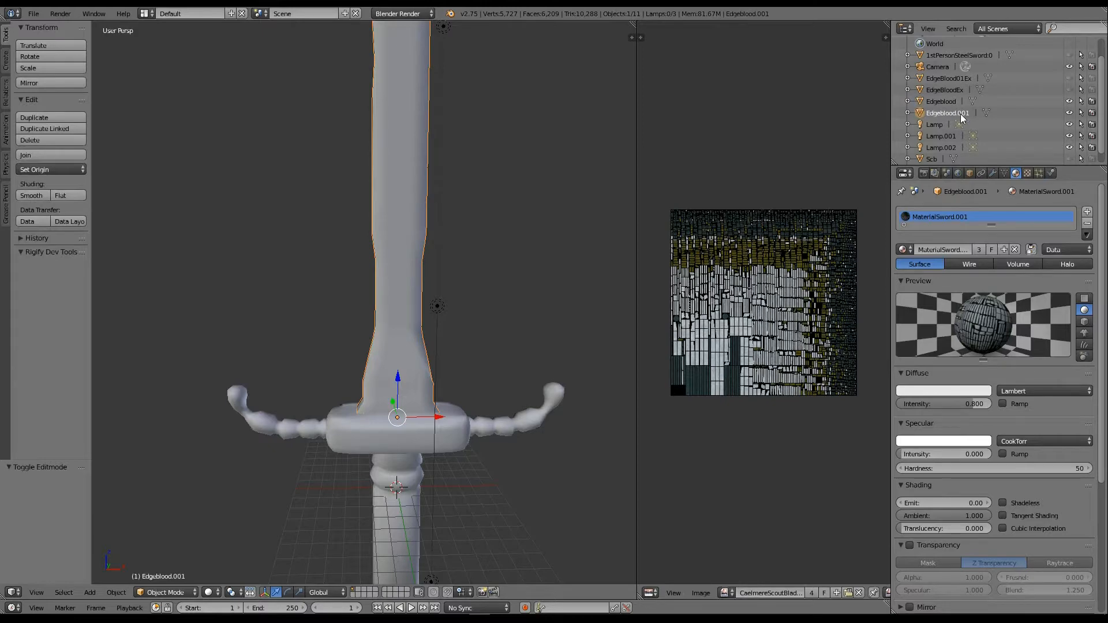
pyautogui.doubleClick(947, 113)
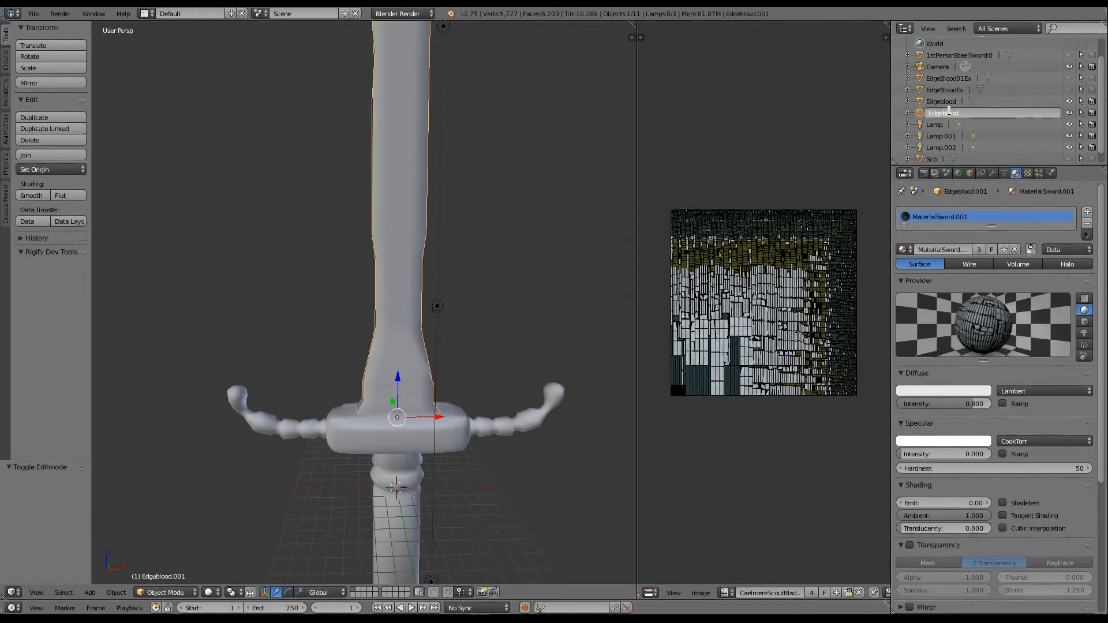
pyautogui.write('Edgeblood01')
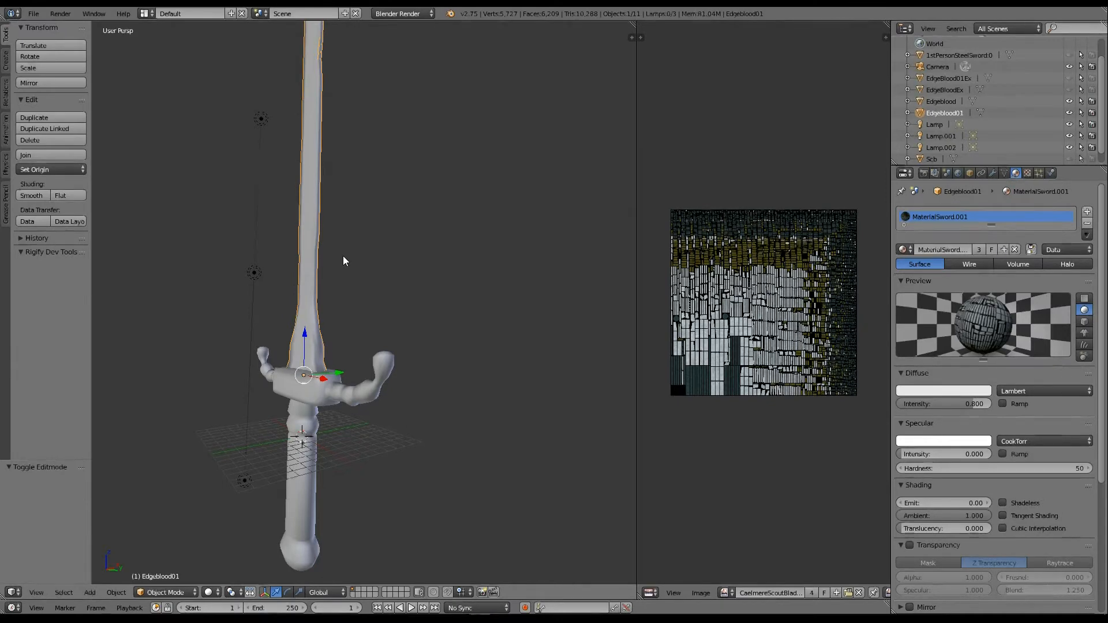
pyautogui.moveTo(419, 315)
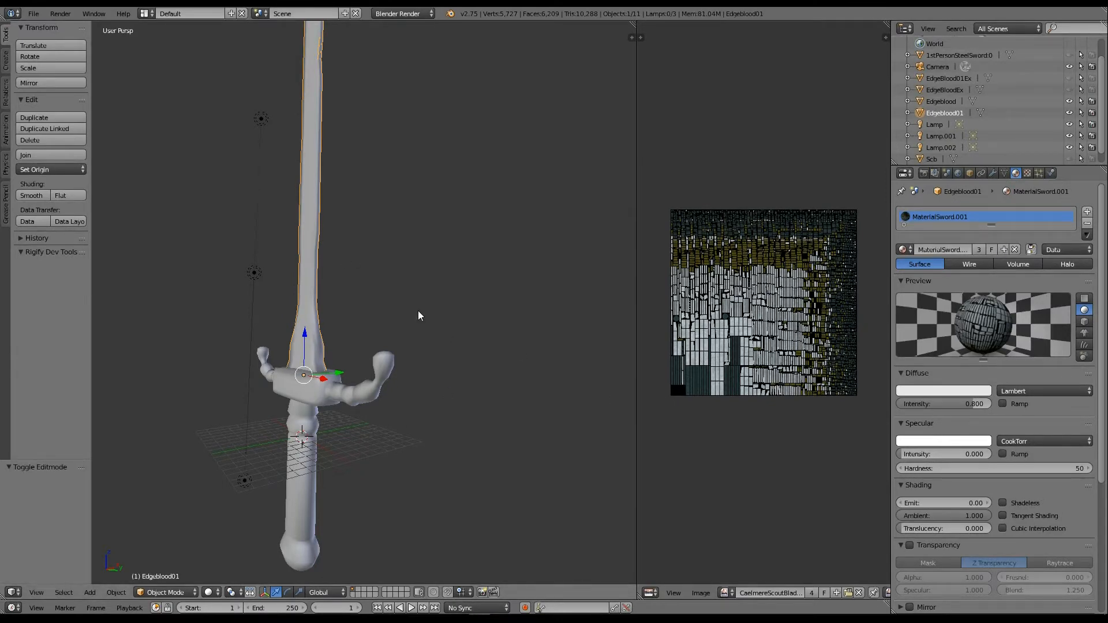
# Step: Render the current frame with F12 to view the sword hilt and blade
pyautogui.press('F12')
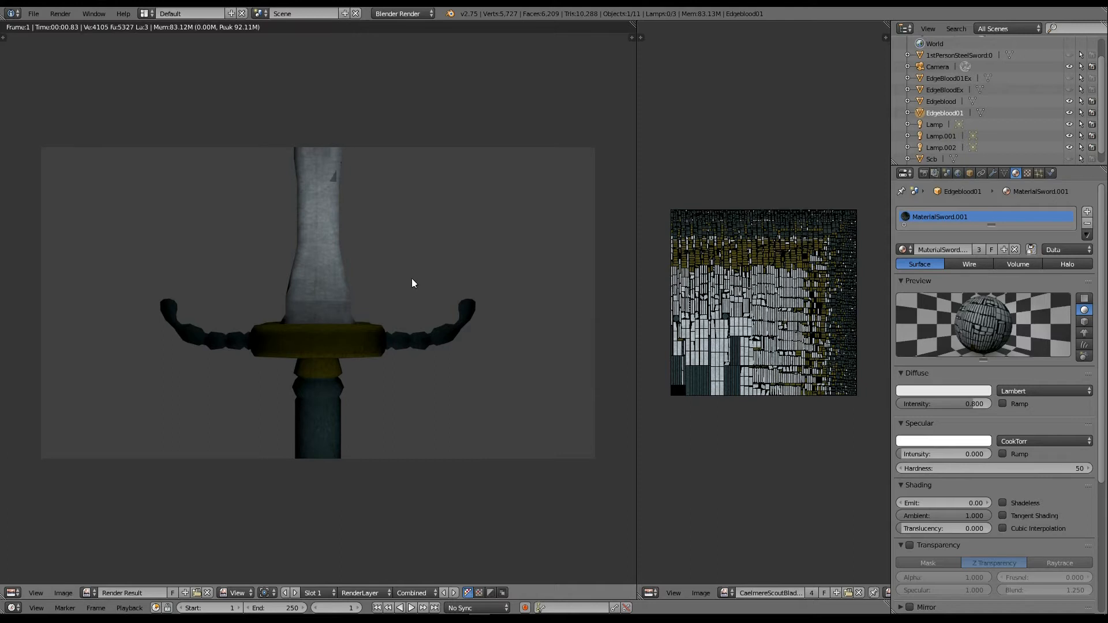
pyautogui.moveTo(350, 274)
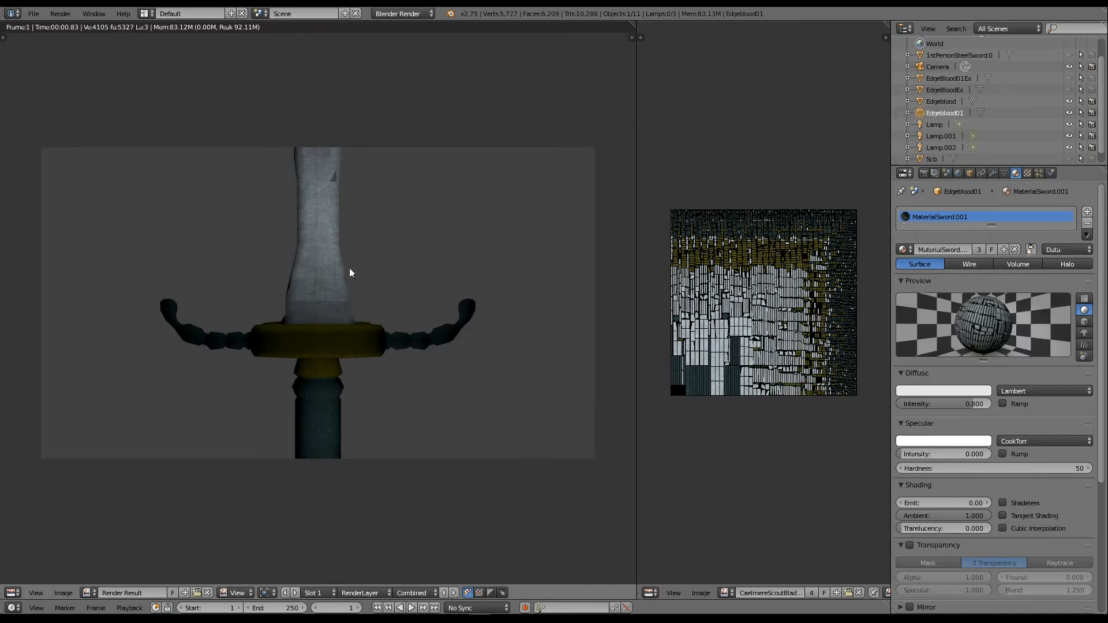
pyautogui.moveTo(334, 255)
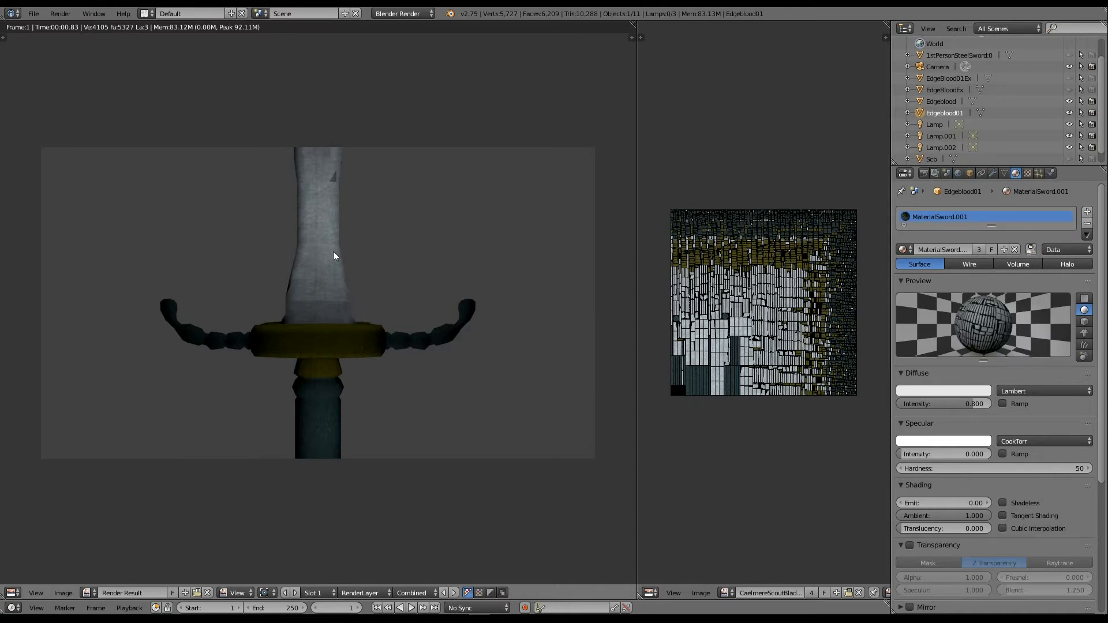